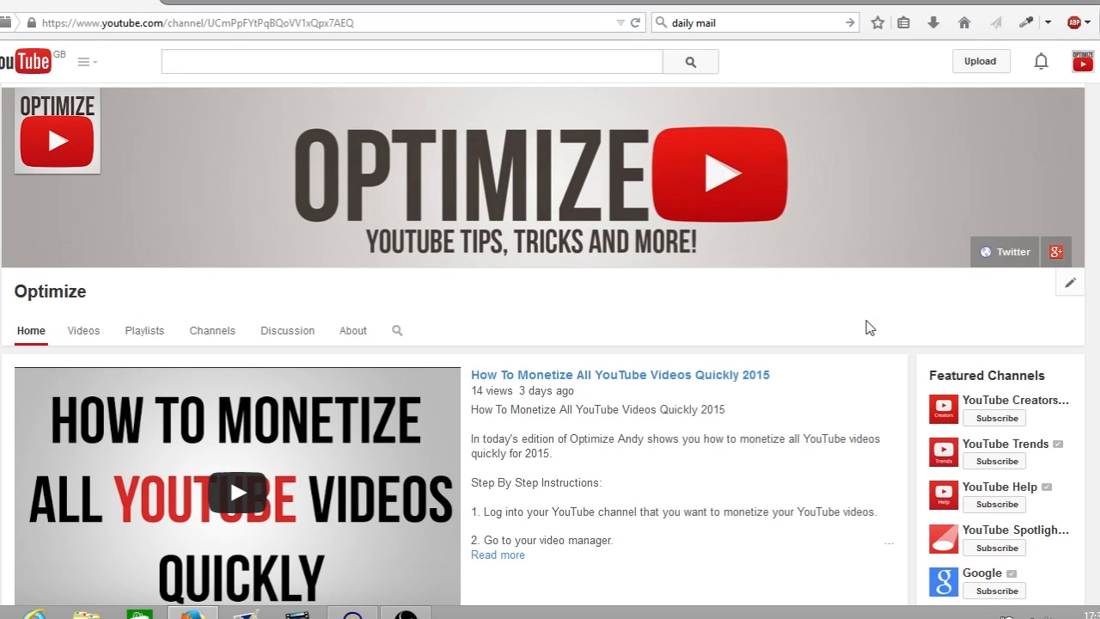
{"action": "mouse_move", "coordinate": [1084, 65]}
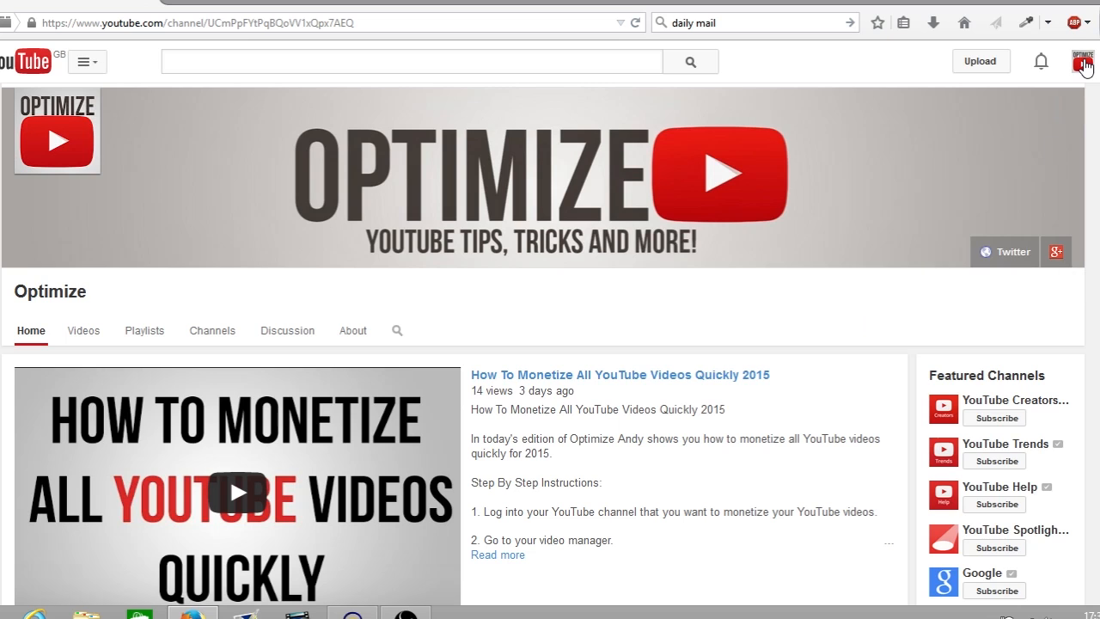
Step: From the Optimize channel's YouTube account settings, start editing the channel name on Google+
{"action": "left_click", "coordinate": [1082, 61]}
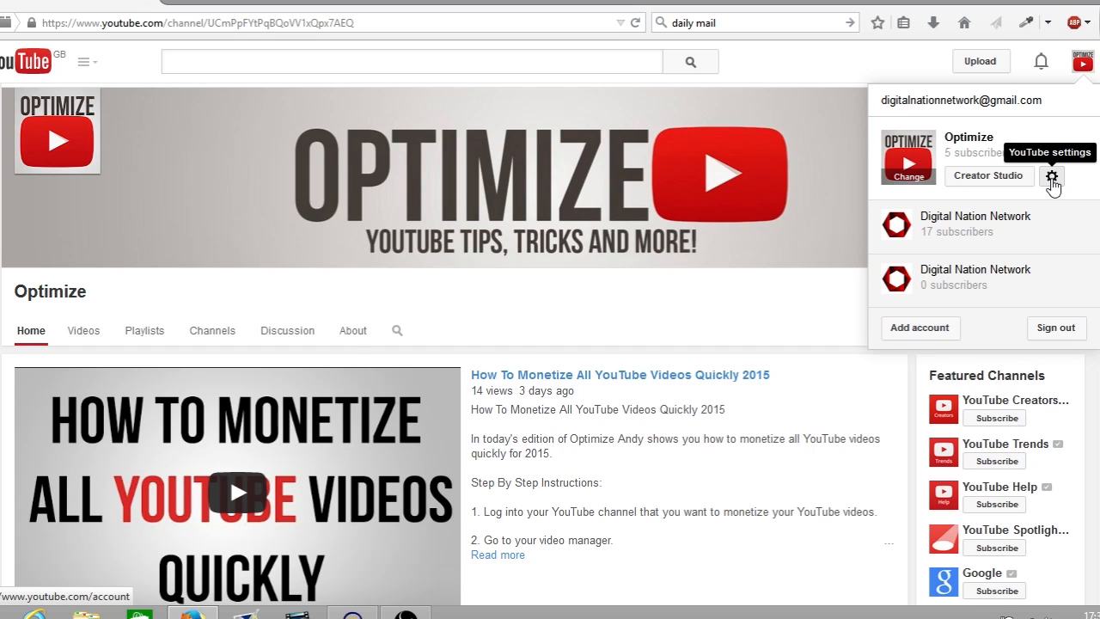
{"action": "left_click", "coordinate": [1053, 177]}
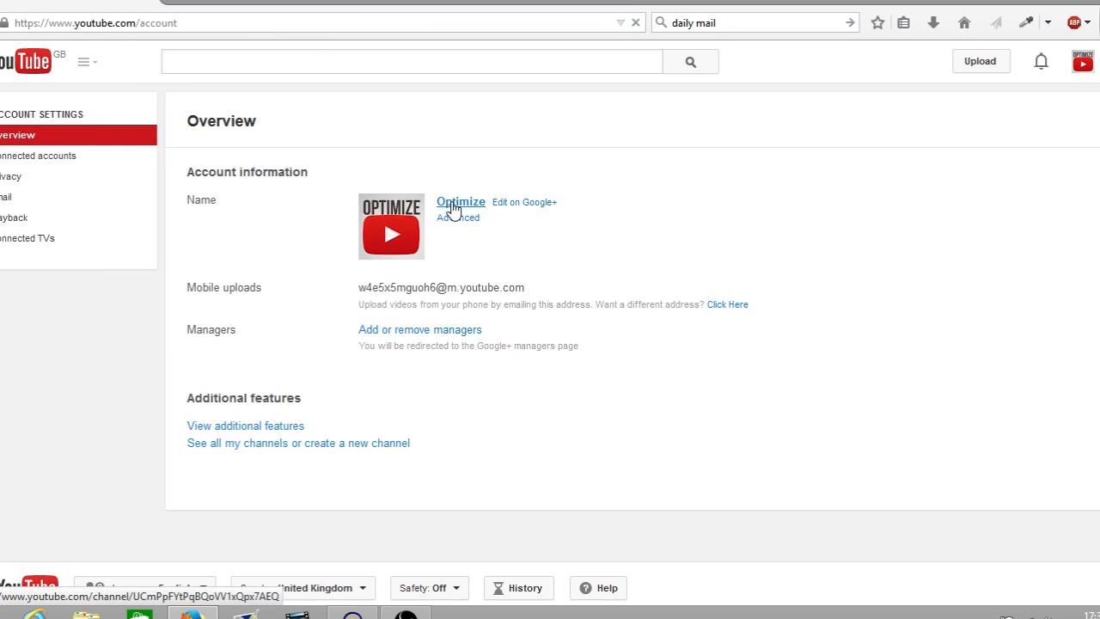
{"action": "mouse_move", "coordinate": [513, 206]}
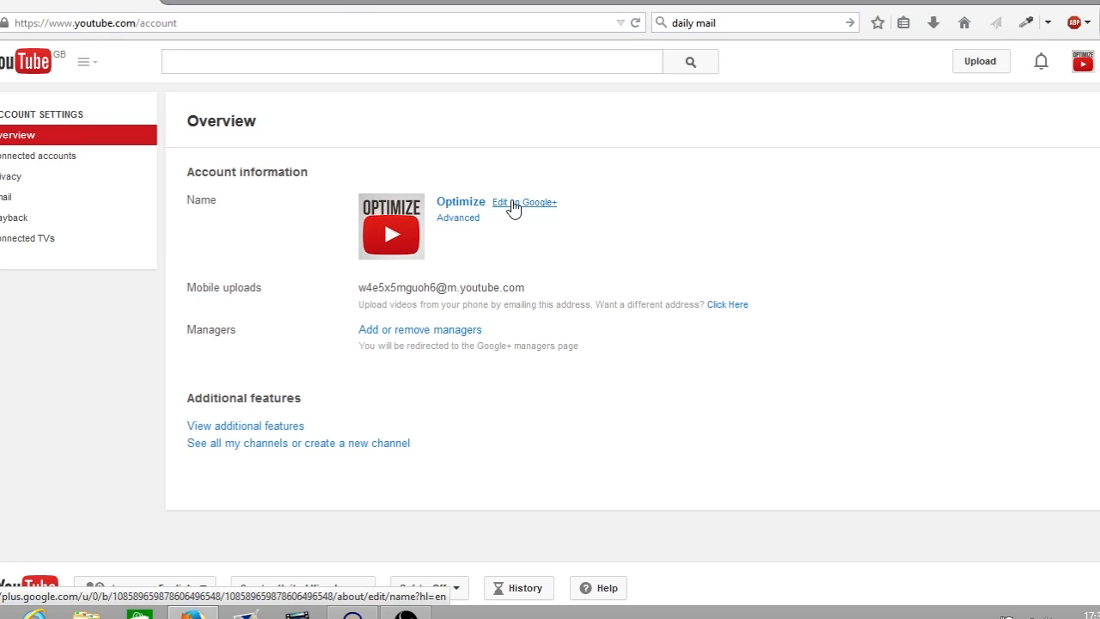
{"action": "left_click", "coordinate": [525, 203]}
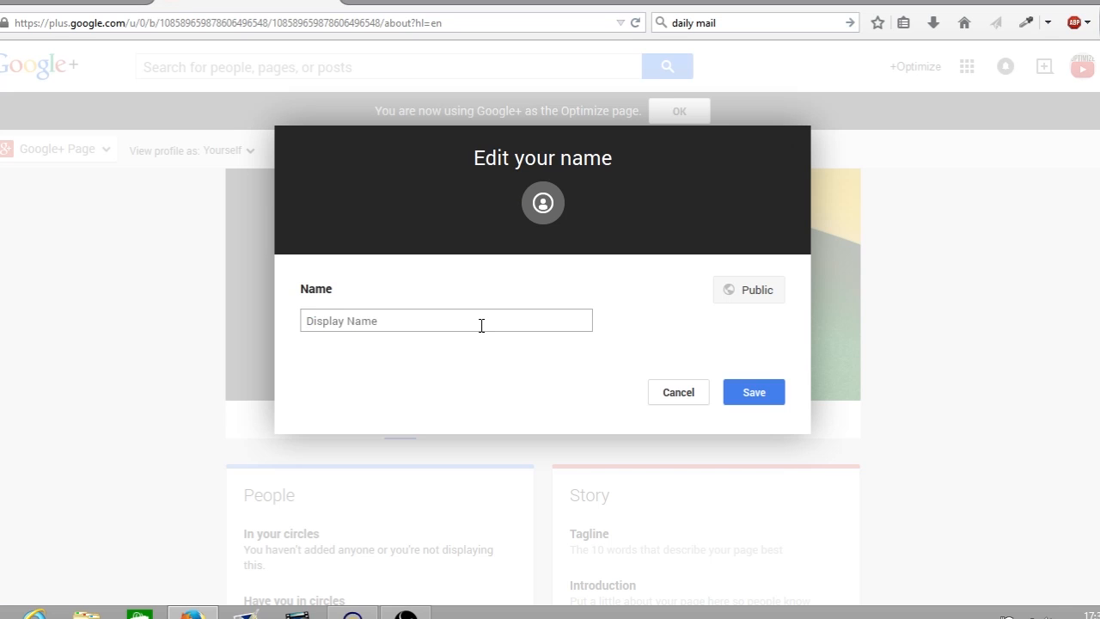
Step: Enter 'Bob Smith' as the Google+ display name and save
{"action": "type", "text": "Bob"}
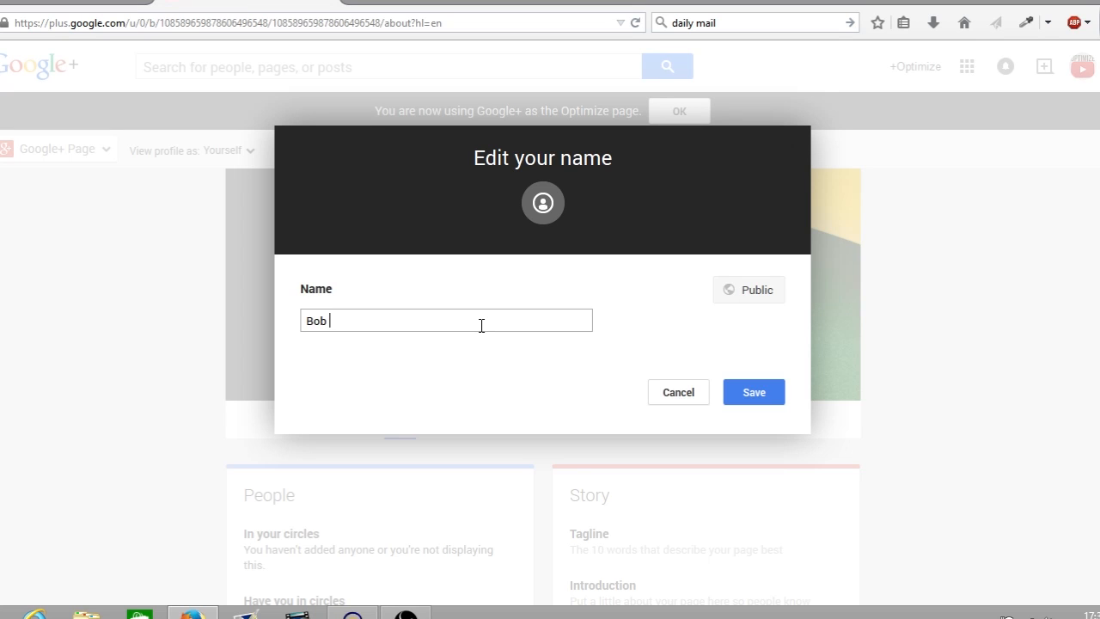
{"action": "type", "text": "Smith"}
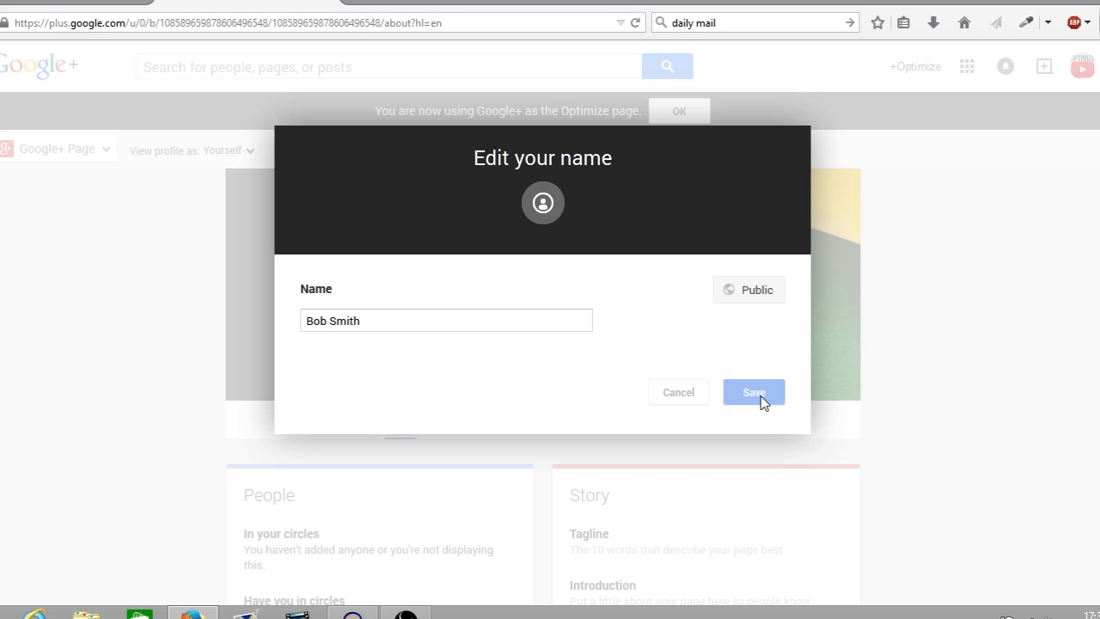
{"action": "left_click", "coordinate": [753, 392]}
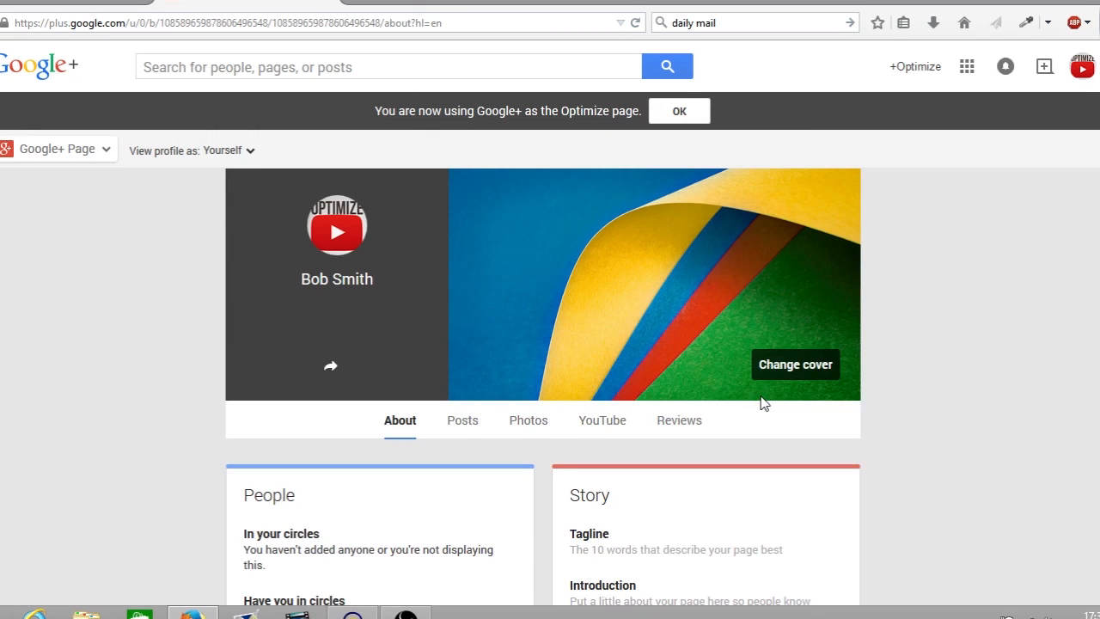
{"action": "mouse_move", "coordinate": [764, 404]}
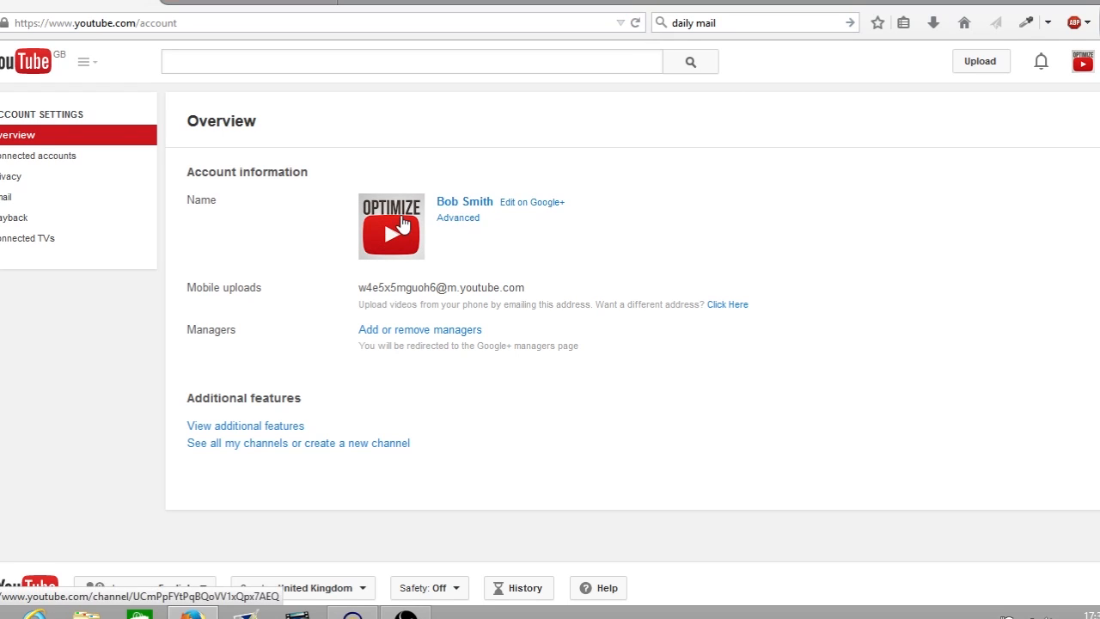
{"action": "mouse_move", "coordinate": [496, 214]}
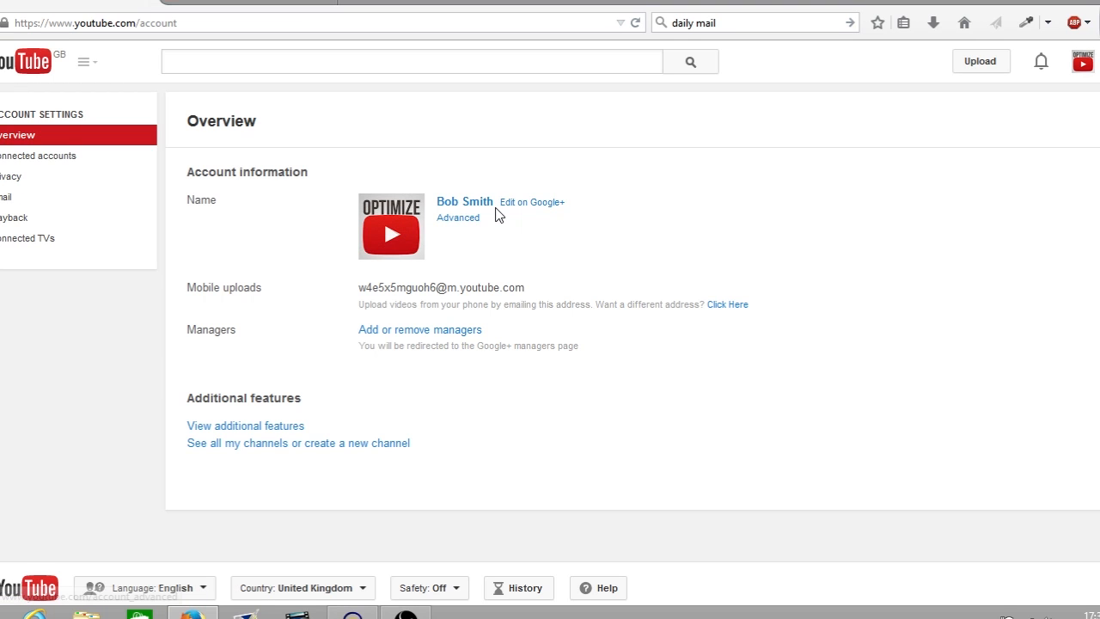
Step: On the account overview showing Bob Smith, open YouTube's guide menu
{"action": "left_click", "coordinate": [82, 61]}
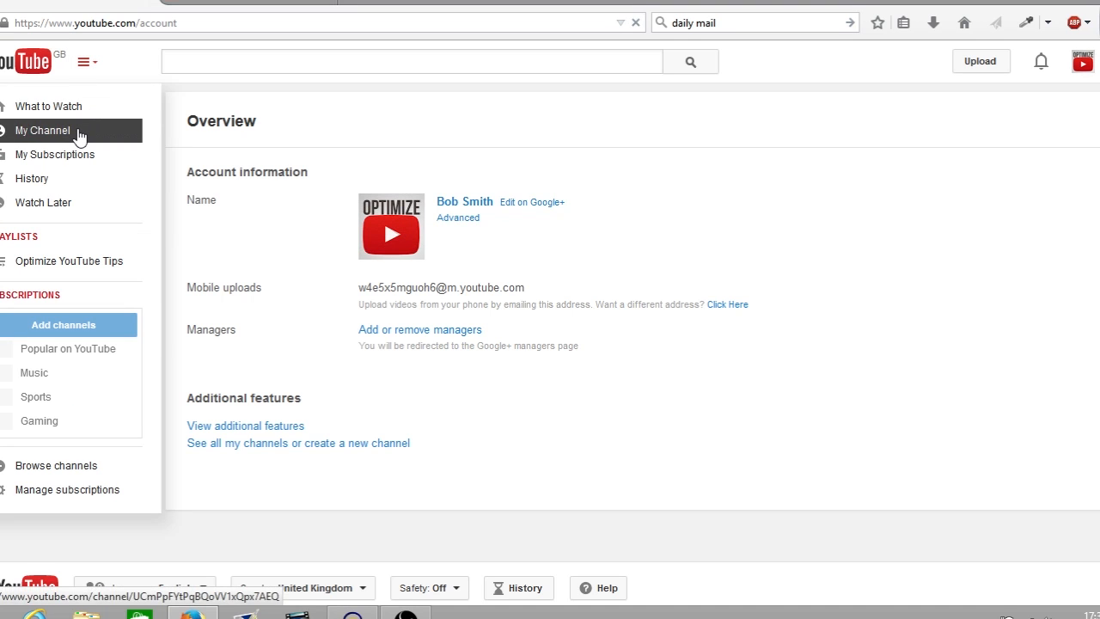